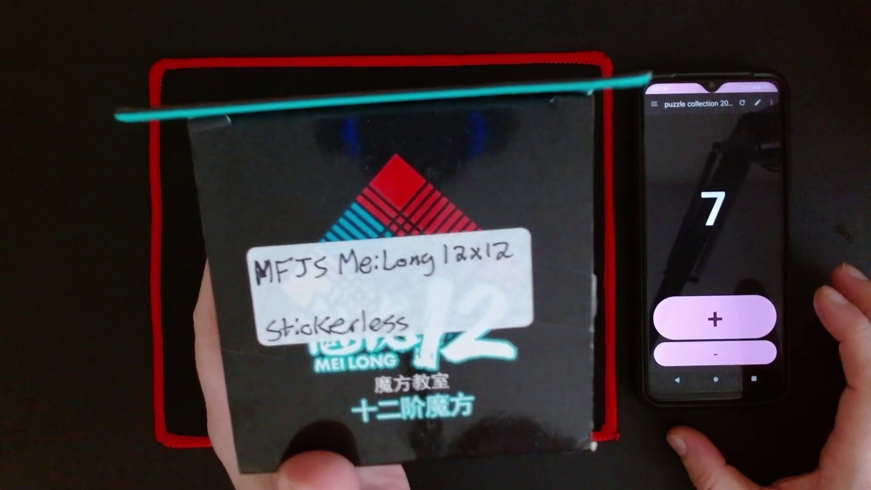
- Increment the 'puzzle collection' count once each for the boxed 12x12 and 13x13 cubes
click(717, 317)
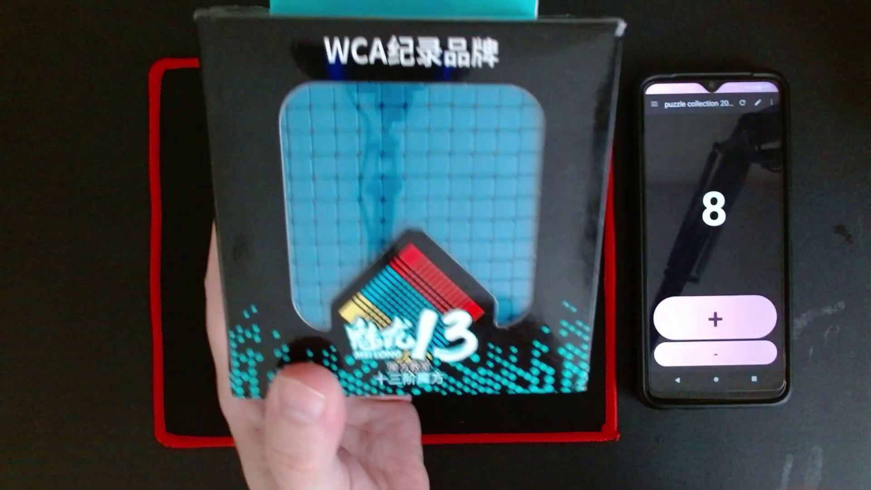
click(716, 318)
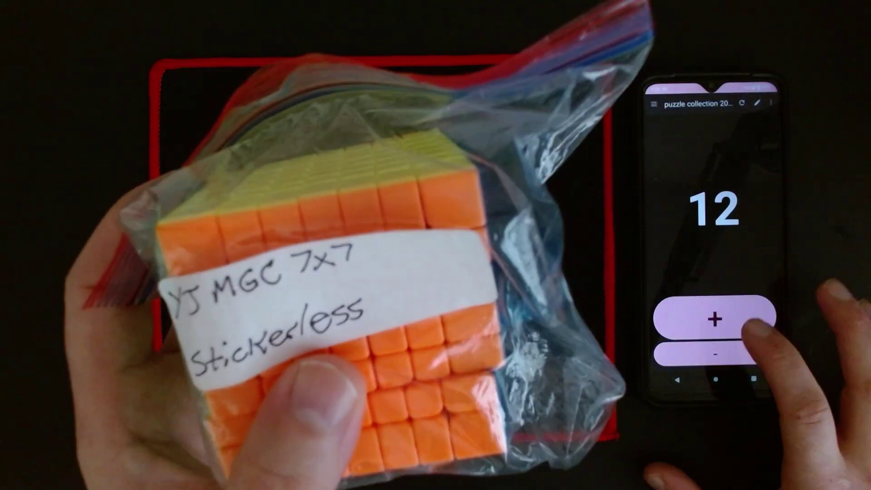
- Increment the count for the bagged cubes and the Meilong 10x10, reaching 14
click(716, 319)
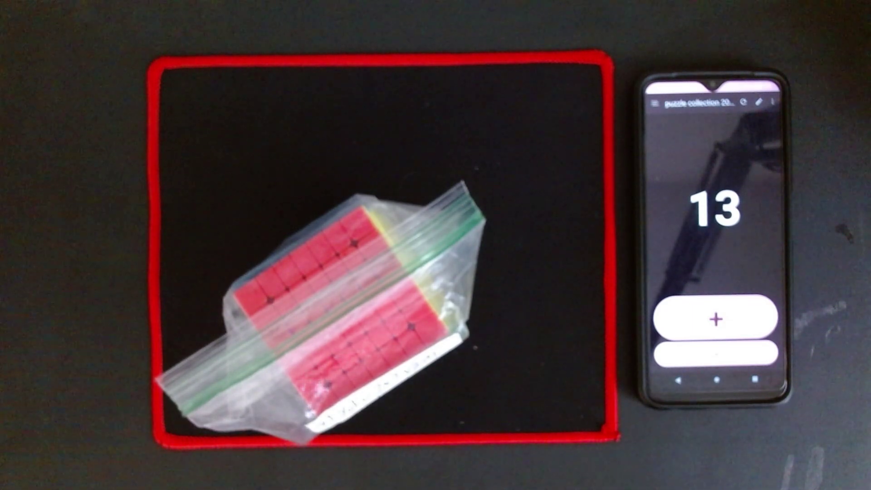
click(717, 318)
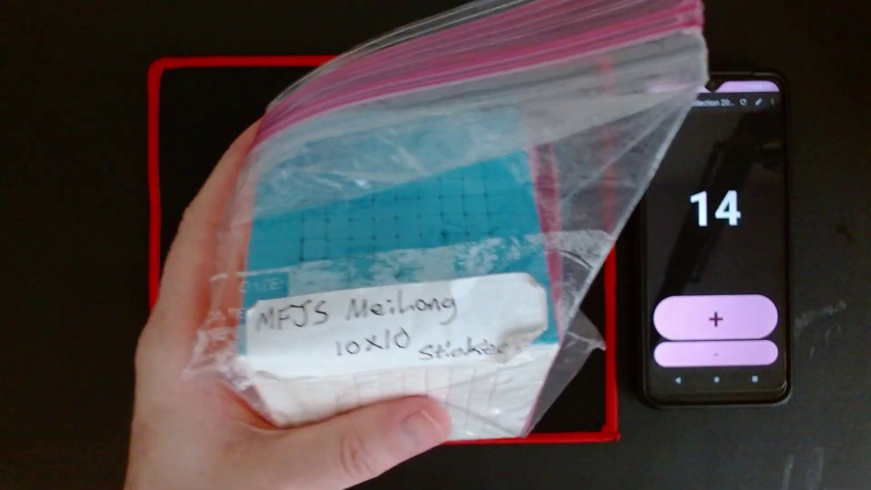